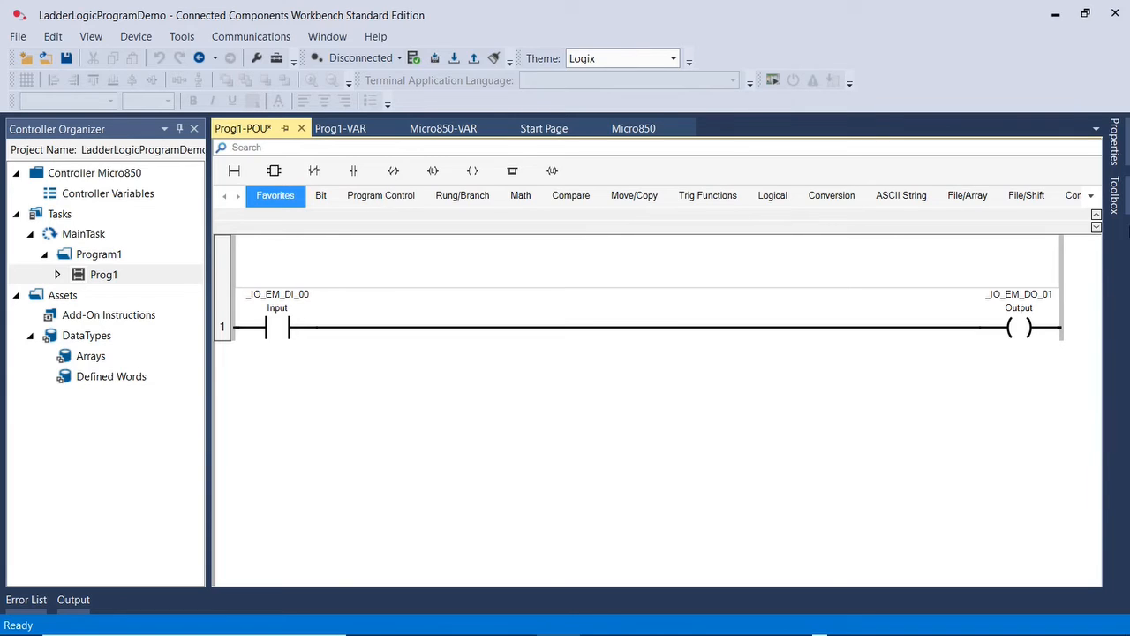
Move from the Program PLCs with ladder logic course to the Become a PLC Developer path.
click(1019, 293)
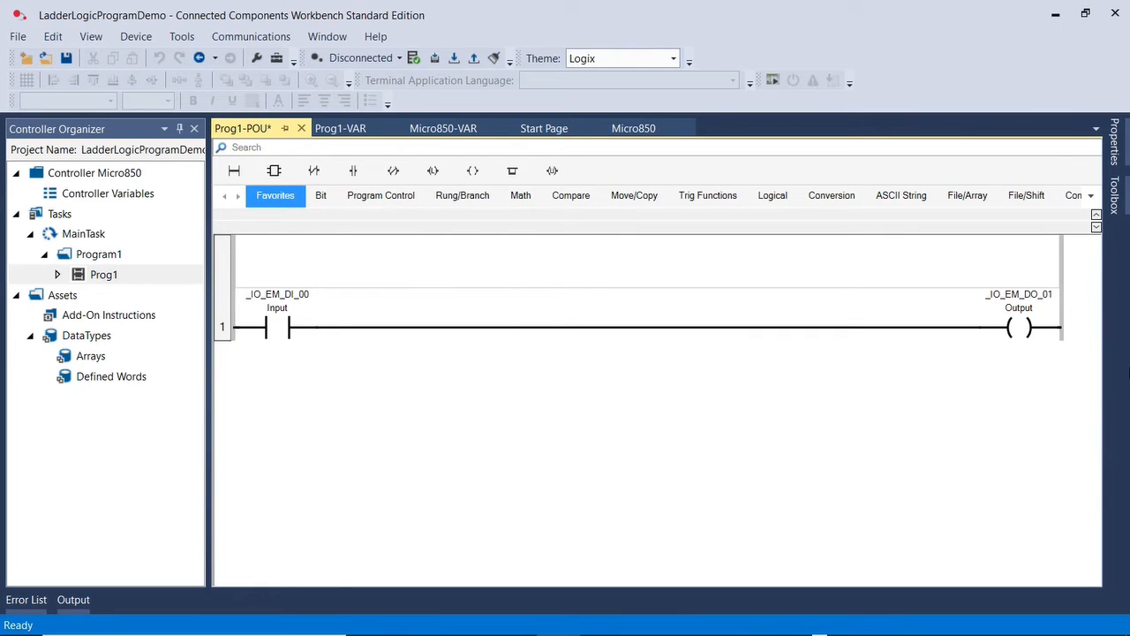
mouse_move(812, 346)
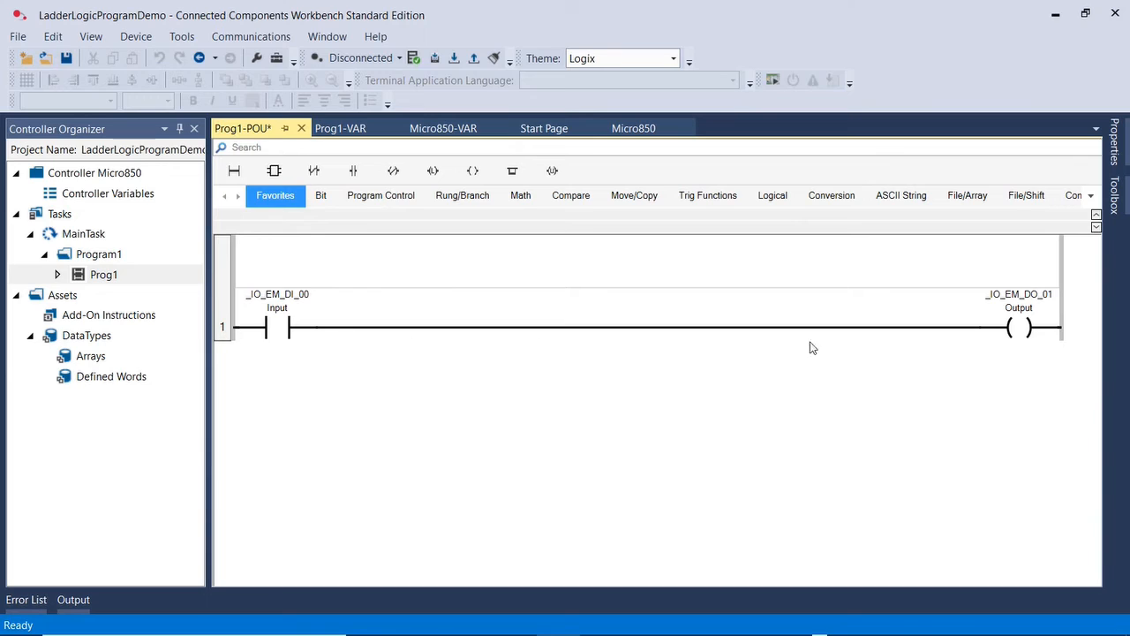
mouse_move(1116, 343)
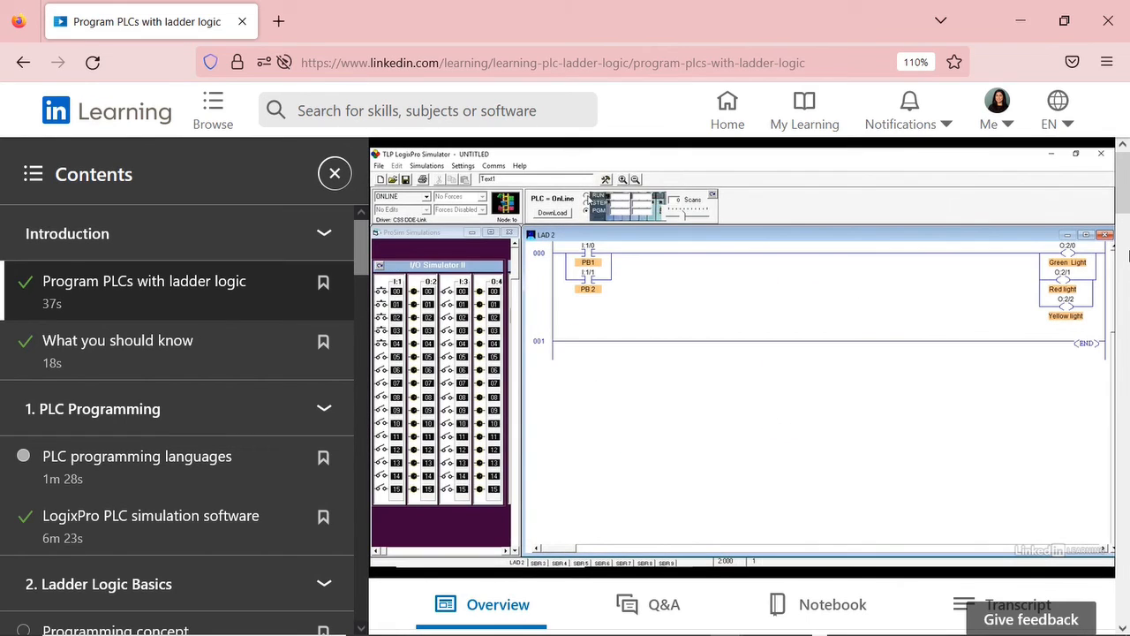
scroll(down, 3)
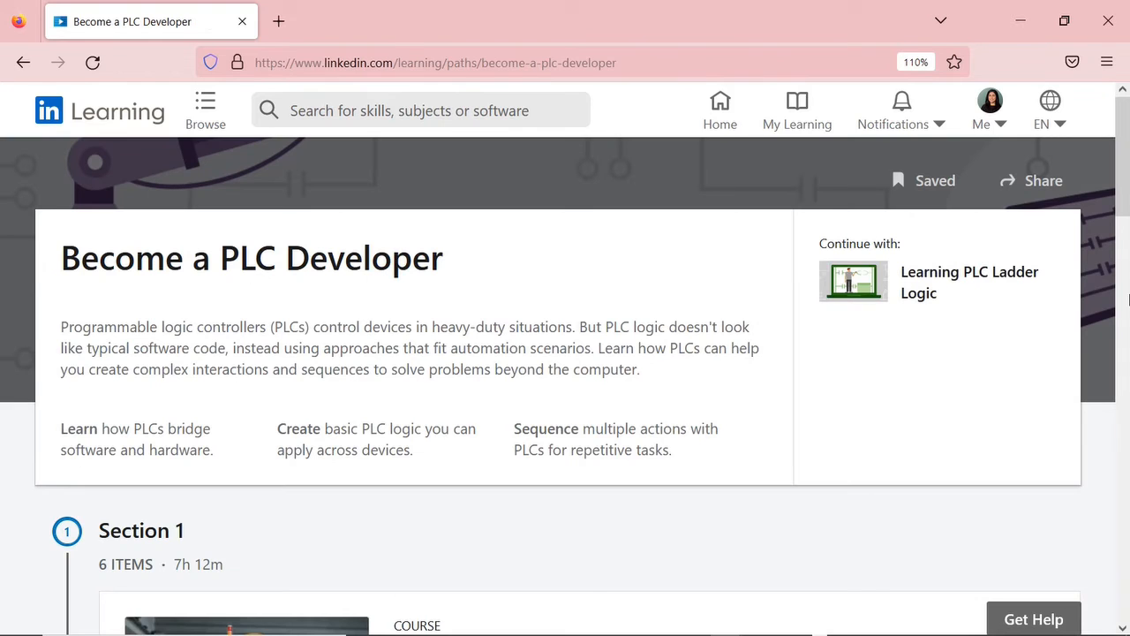
Scroll the path's Section 1 courses down to PLC Sequencer Logic and PLC Program Flow and Control Instructions.
scroll(down, 3)
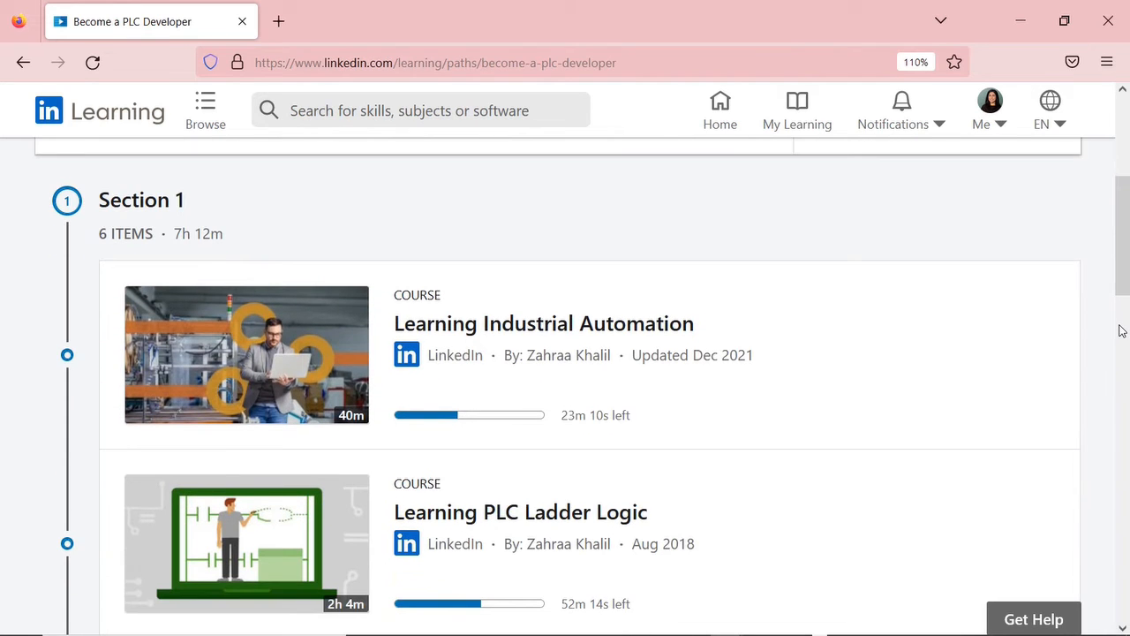
scroll(down, 3)
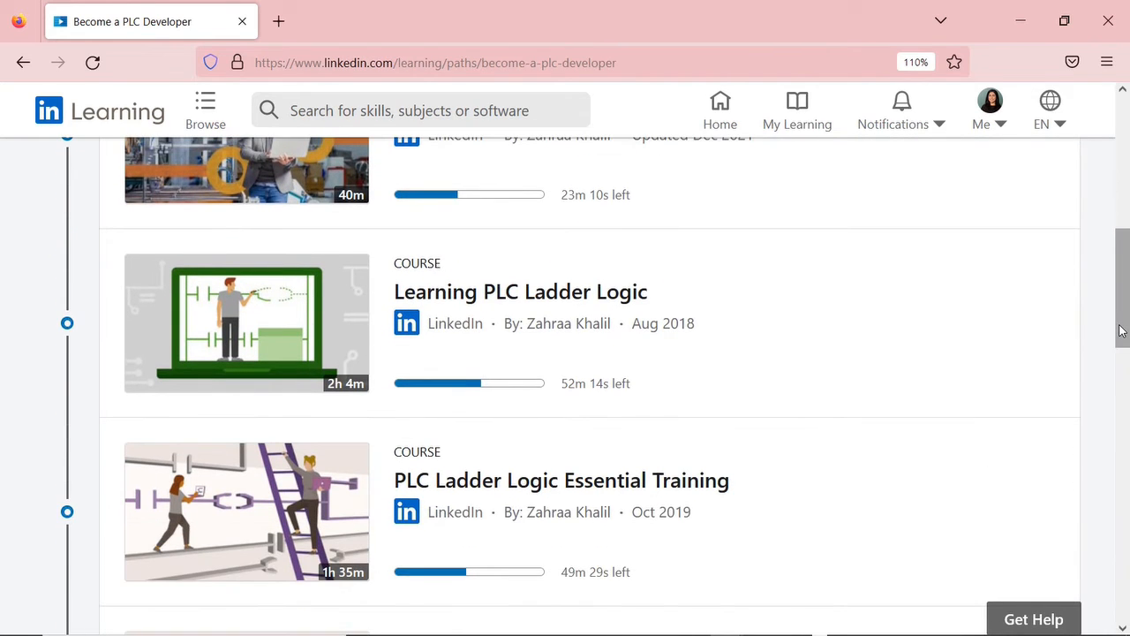
scroll(down, 3)
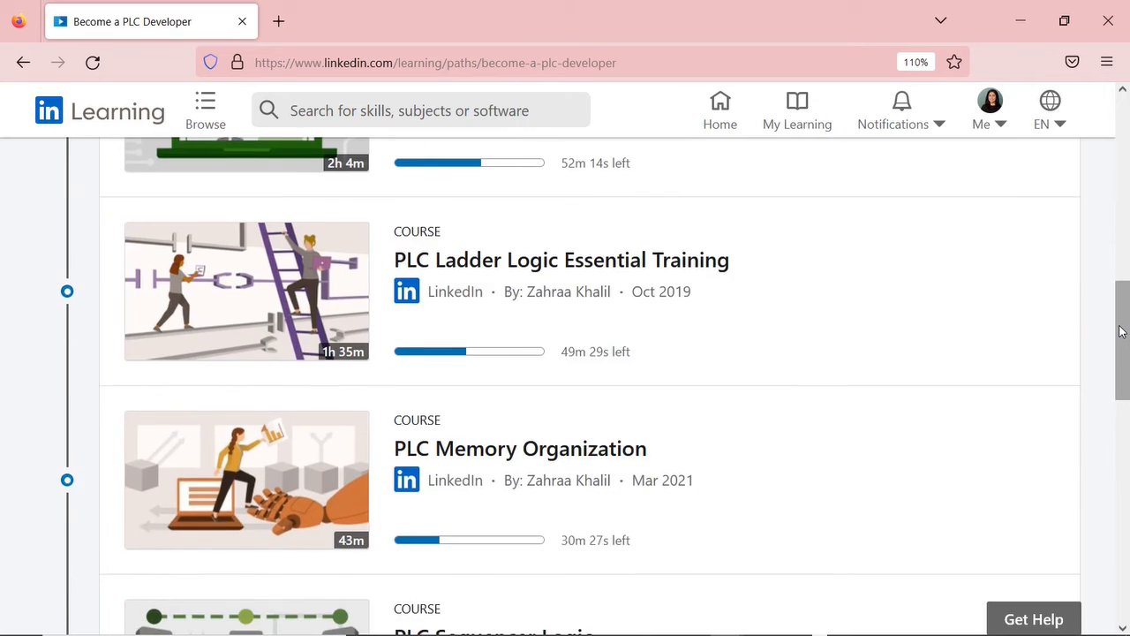
scroll(down, 3)
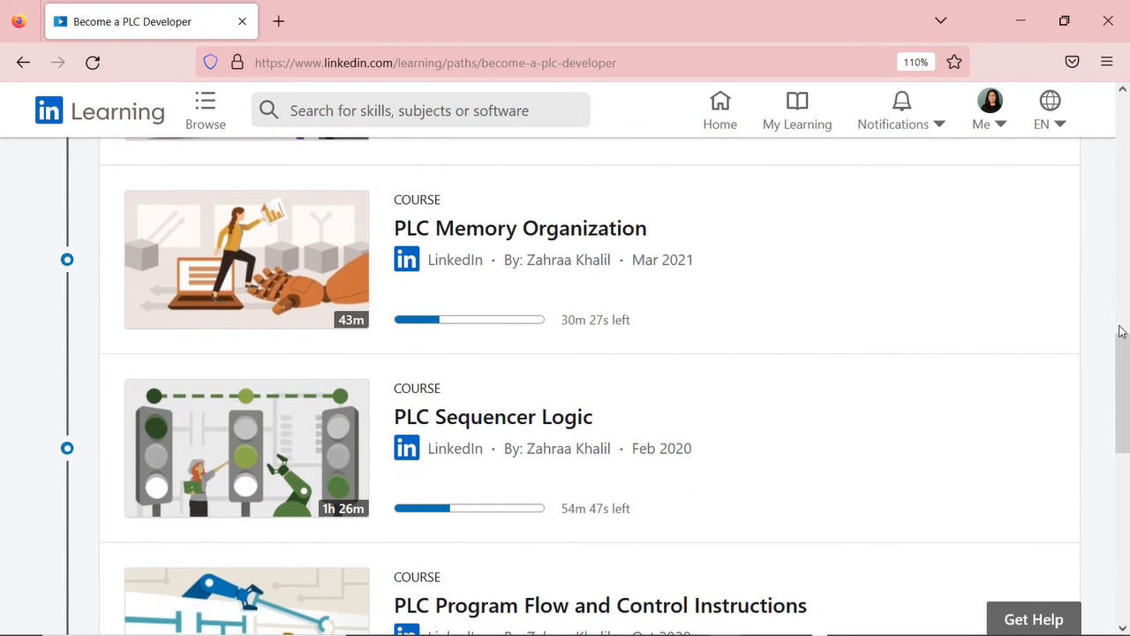
scroll(down, 3)
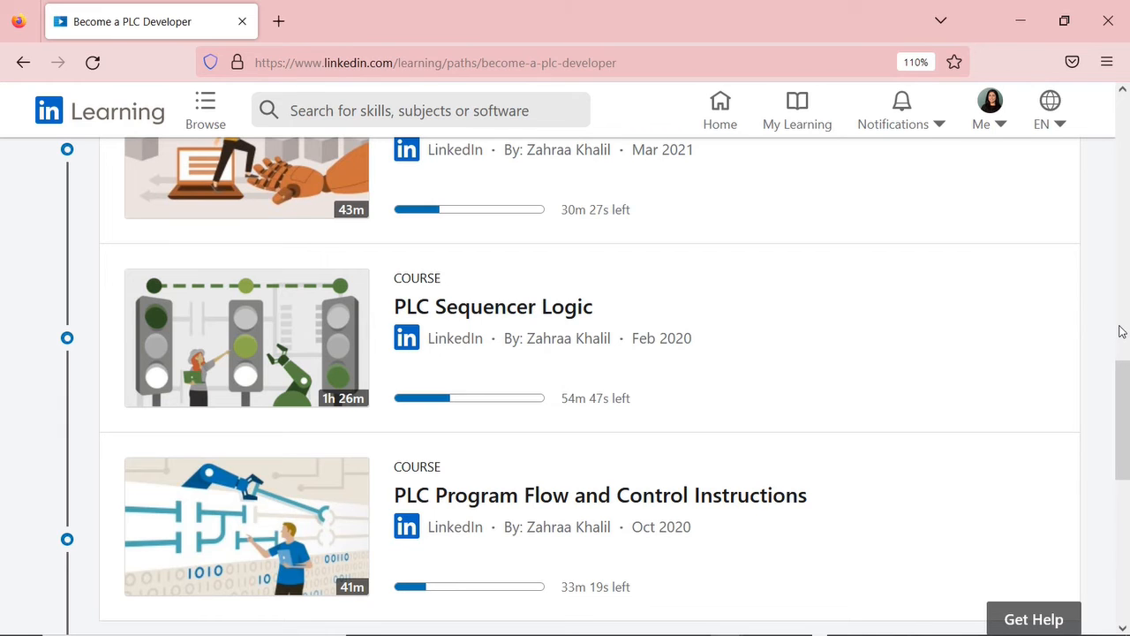
From Home, search 'plc' and start the PLC programming using a 3D factory simulation software course.
click(721, 106)
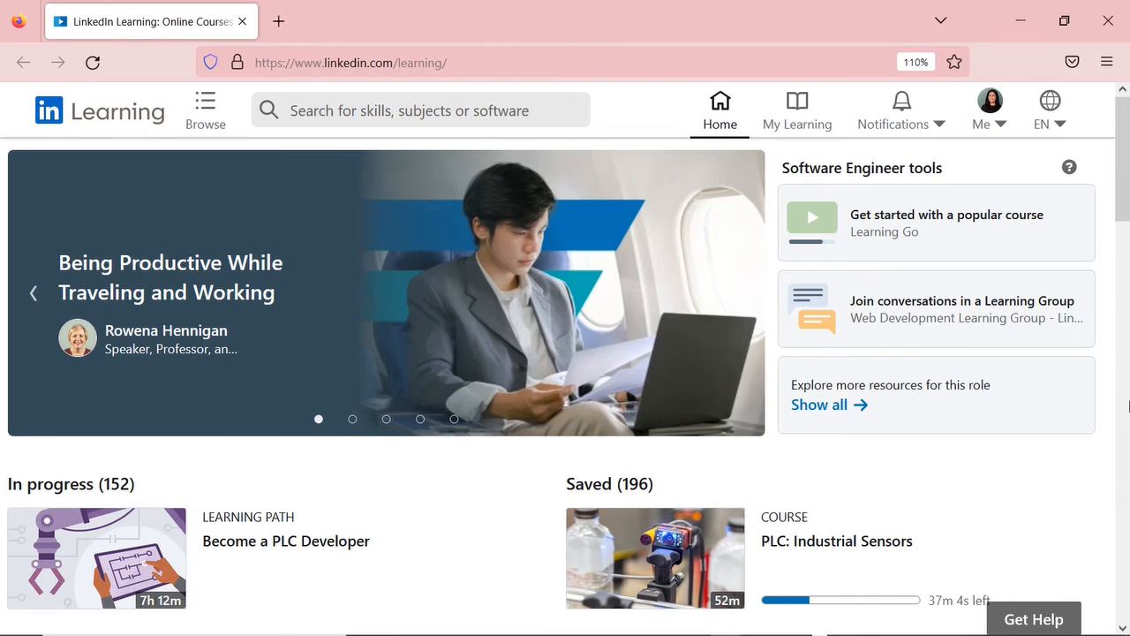
click(420, 109)
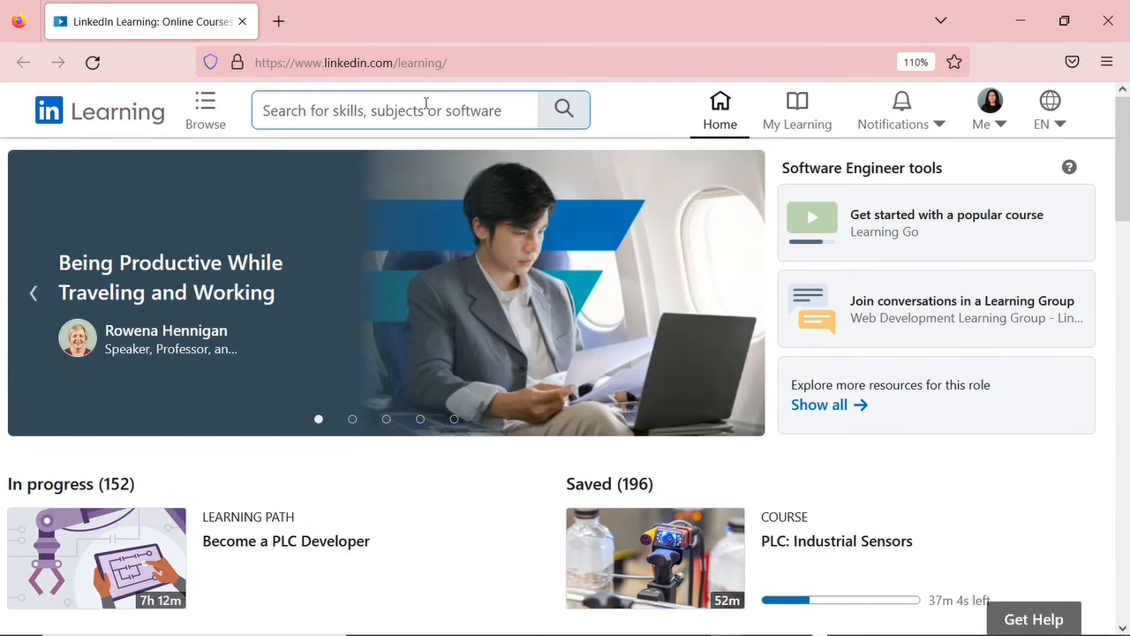
text(plc)
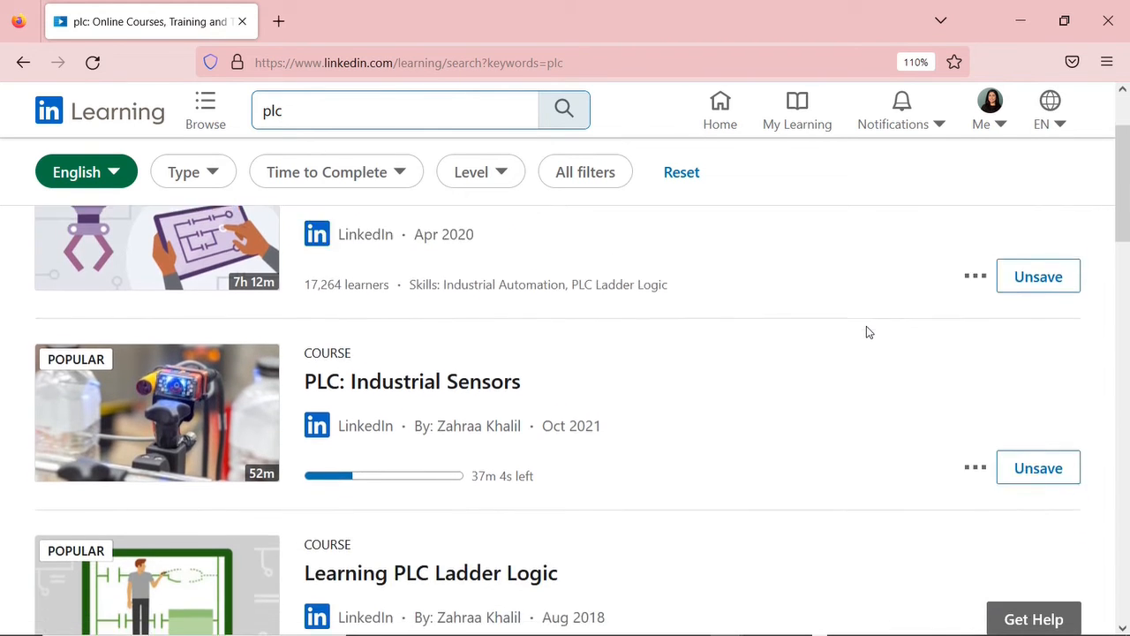
scroll(down, 3)
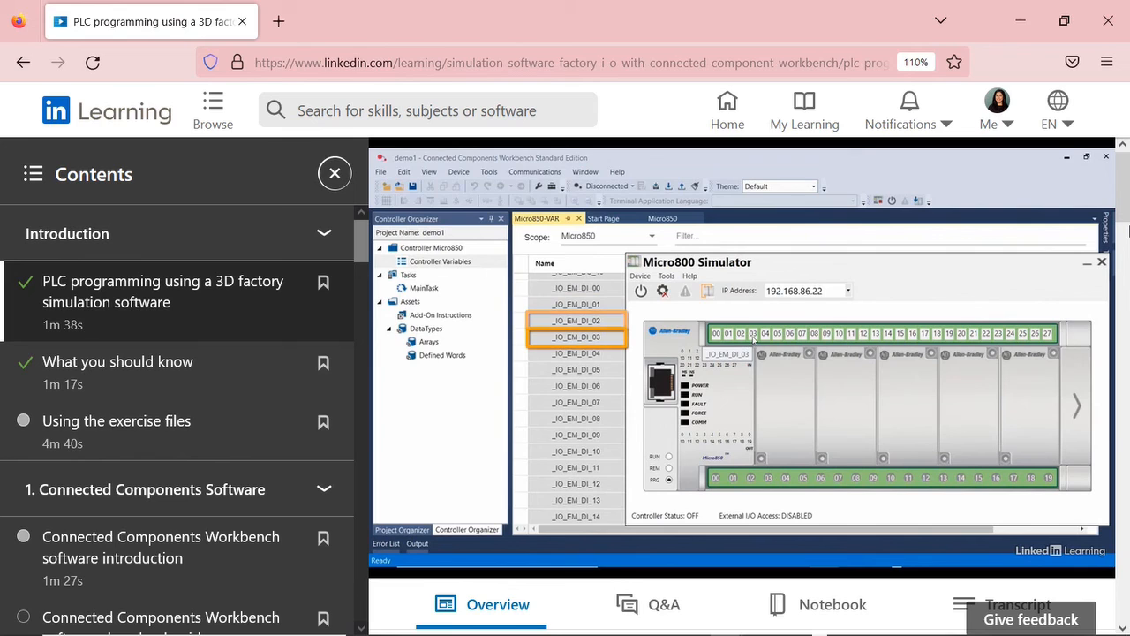
click(574, 353)
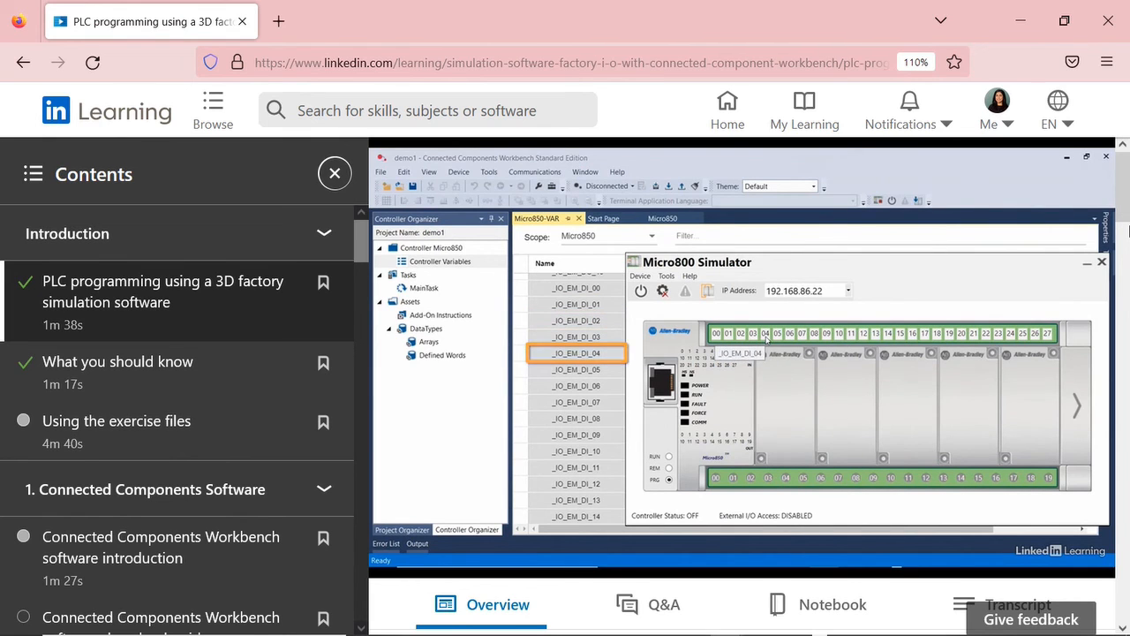